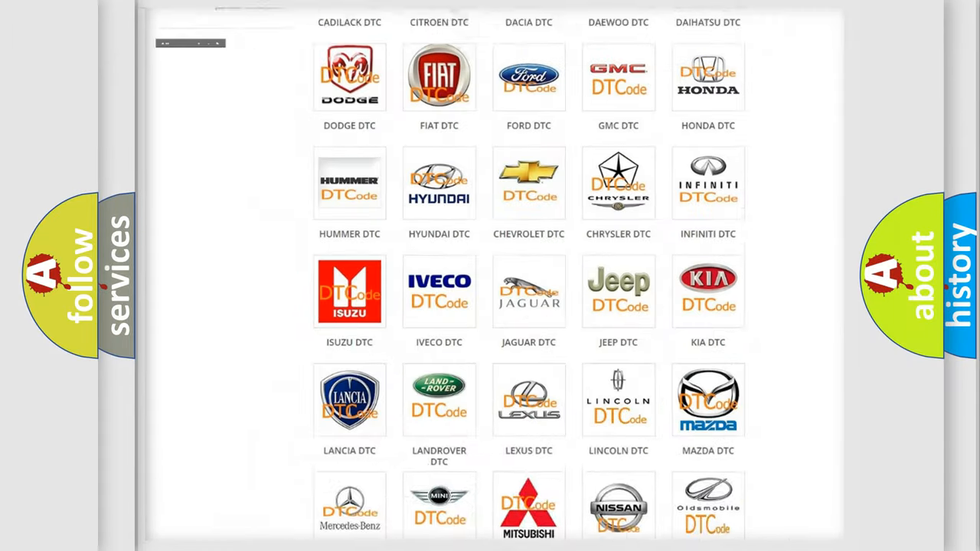
scroll(up, 3)
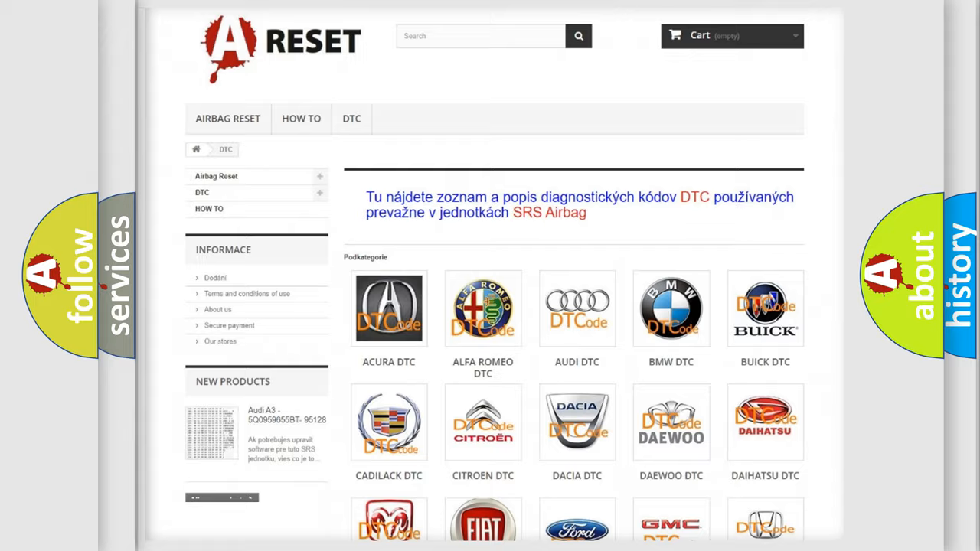
scroll(down, 3)
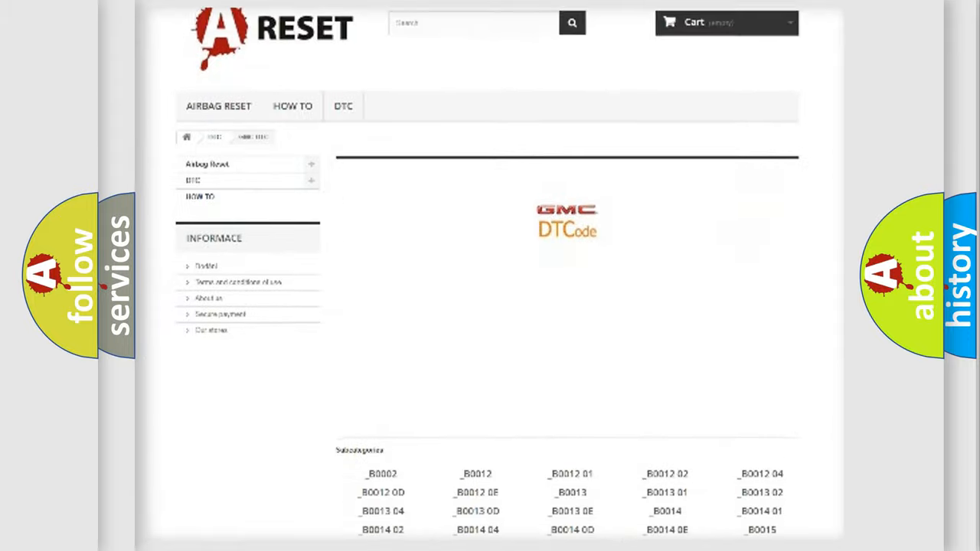
scroll(down, 3)
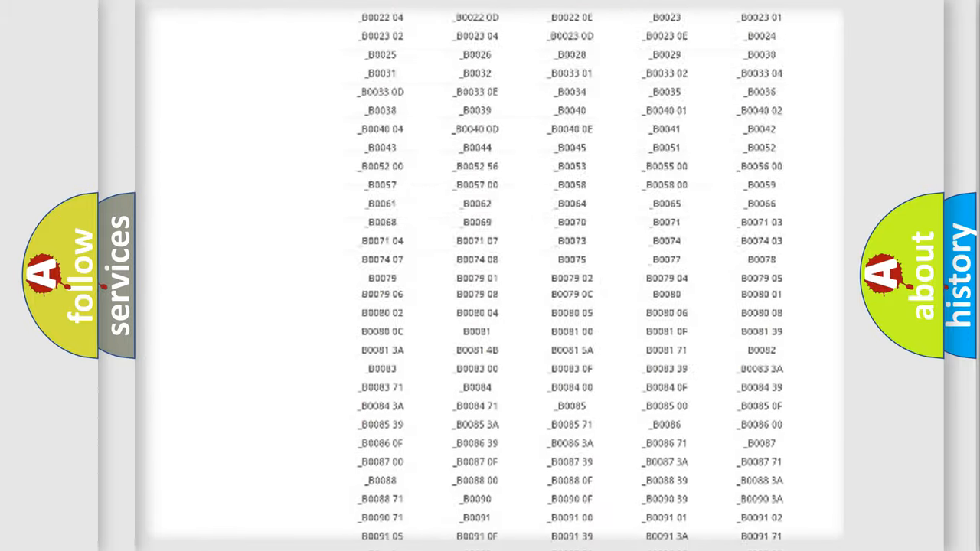
scroll(up, 3)
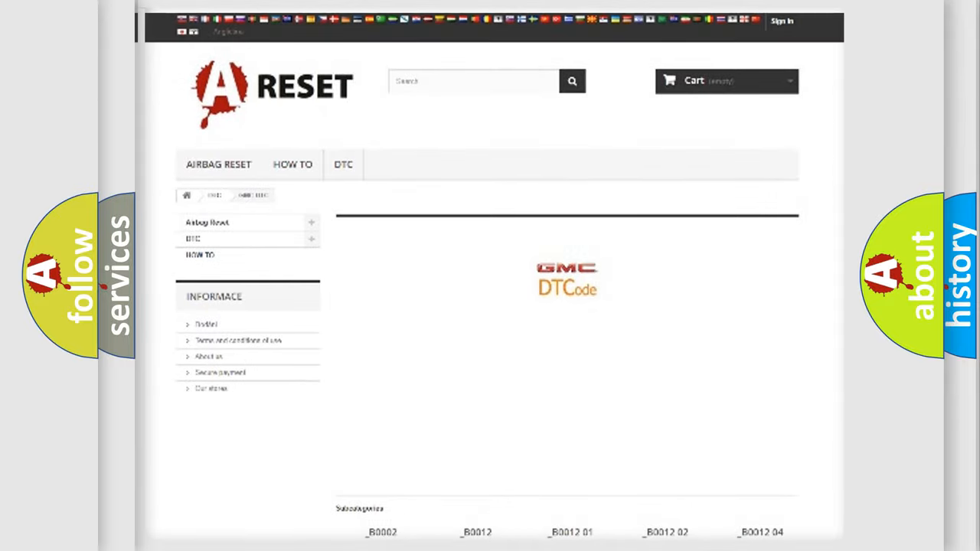